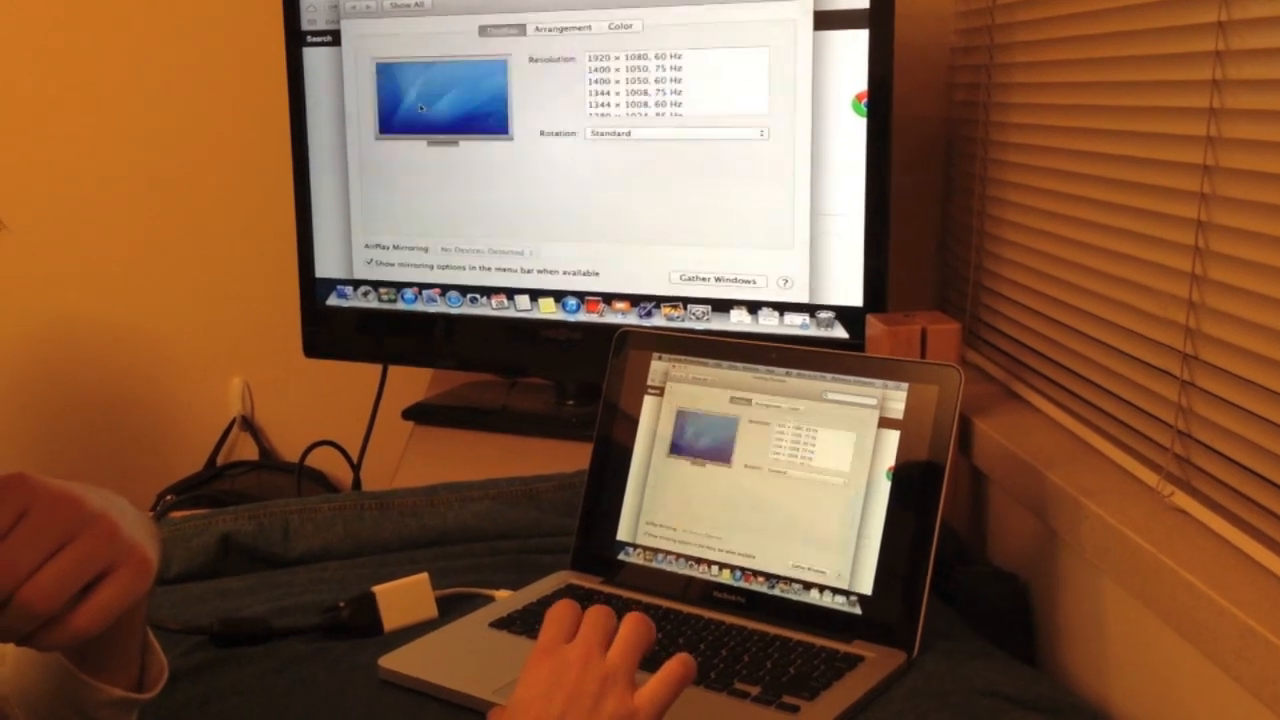
Search Google for 'titanic' and open the RMS Titanic Wikipedia article, scrolling down it
click(576, 24)
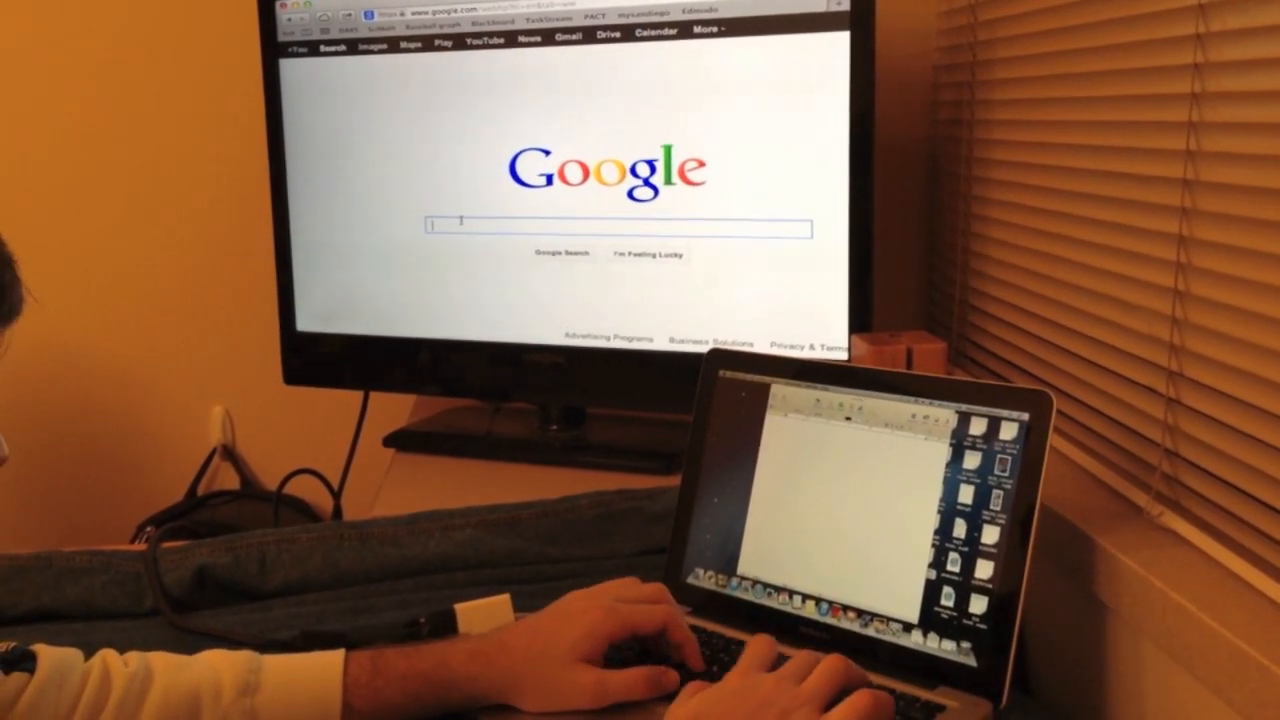
text(ti)
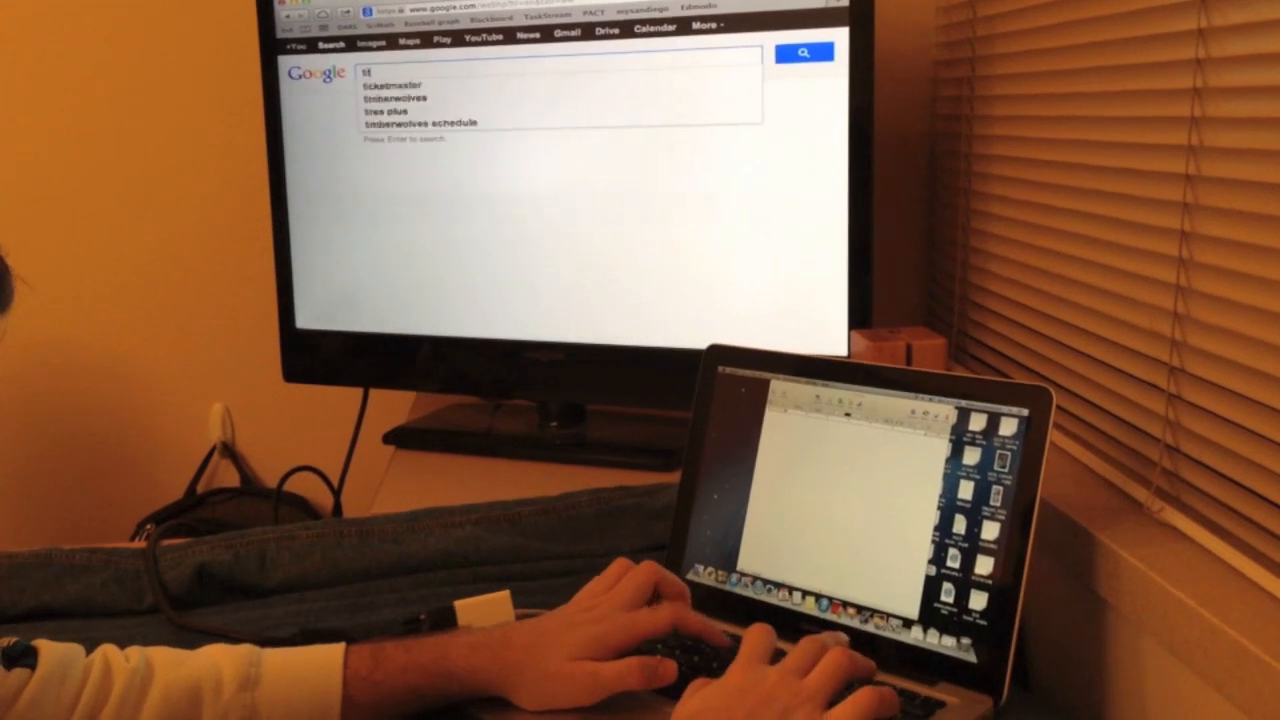
text(titanic)
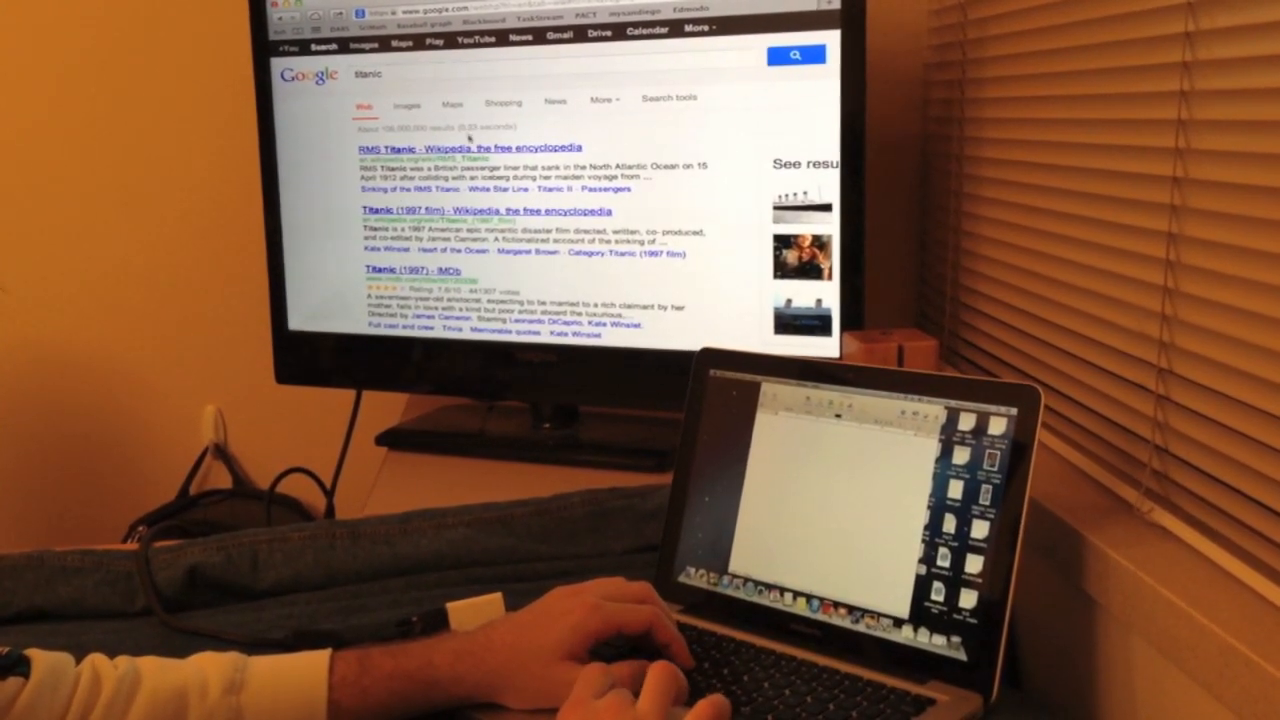
click(468, 148)
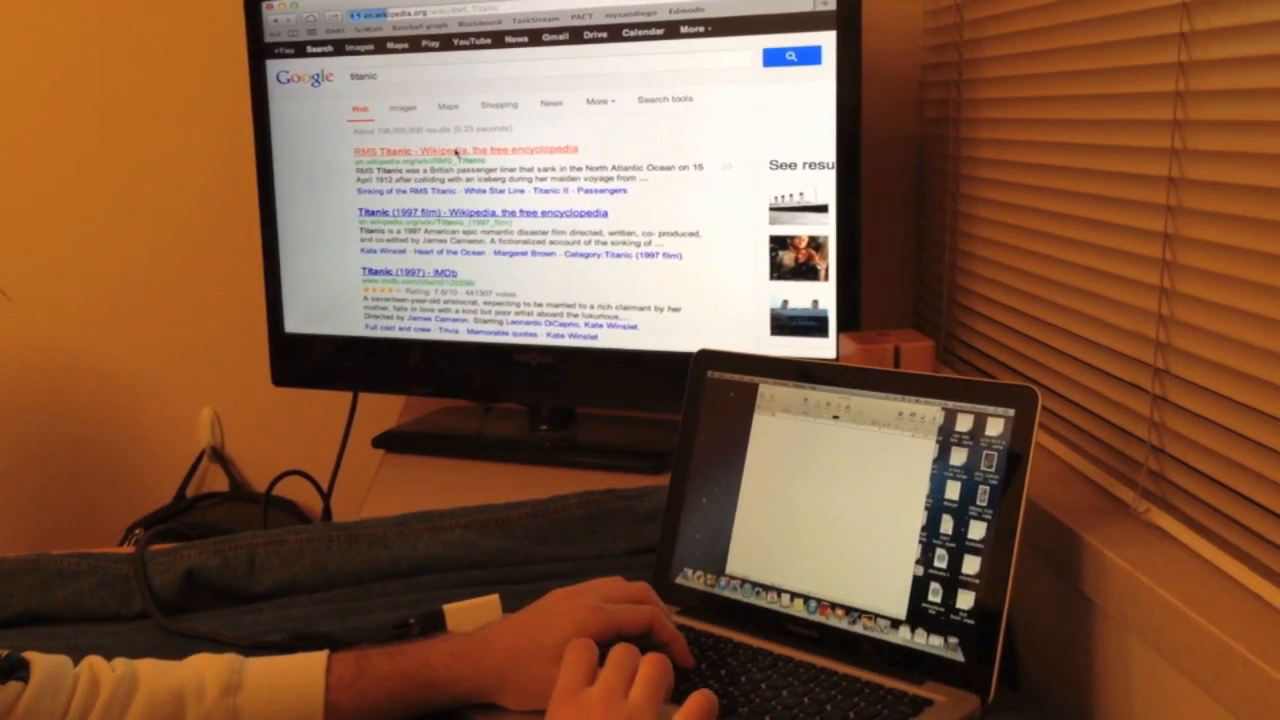
click(468, 148)
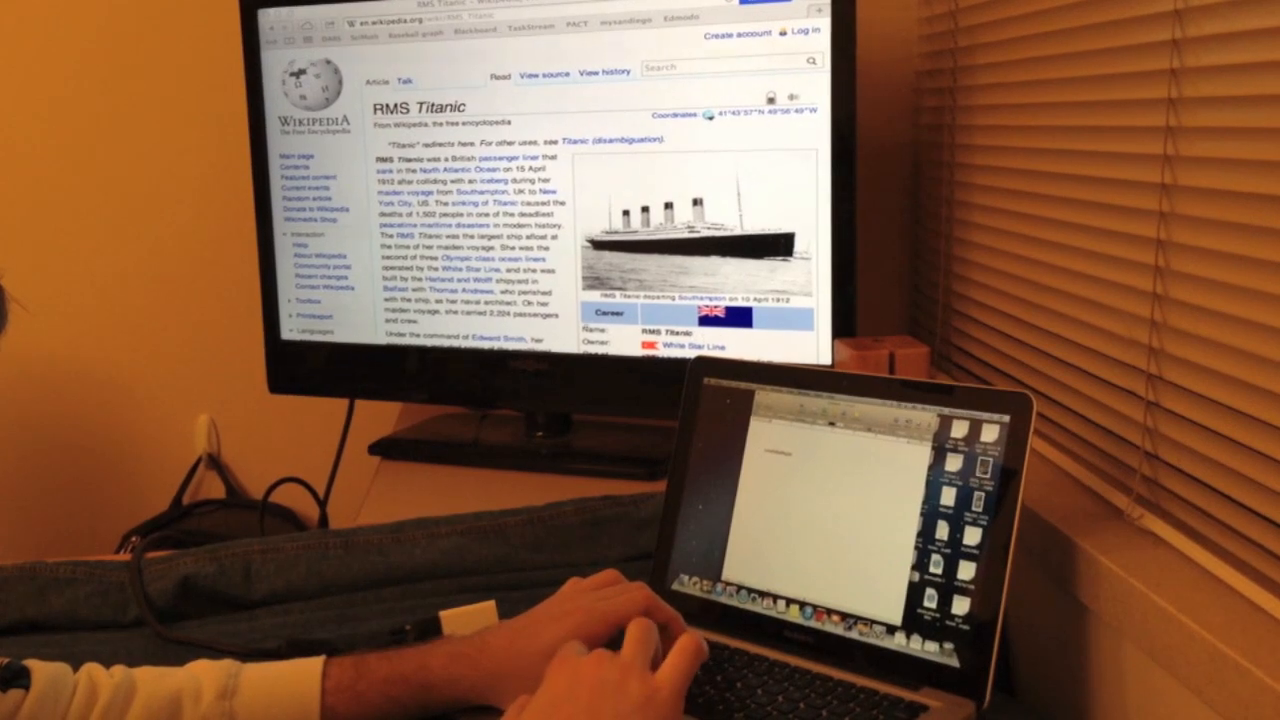
scroll(down, 3)
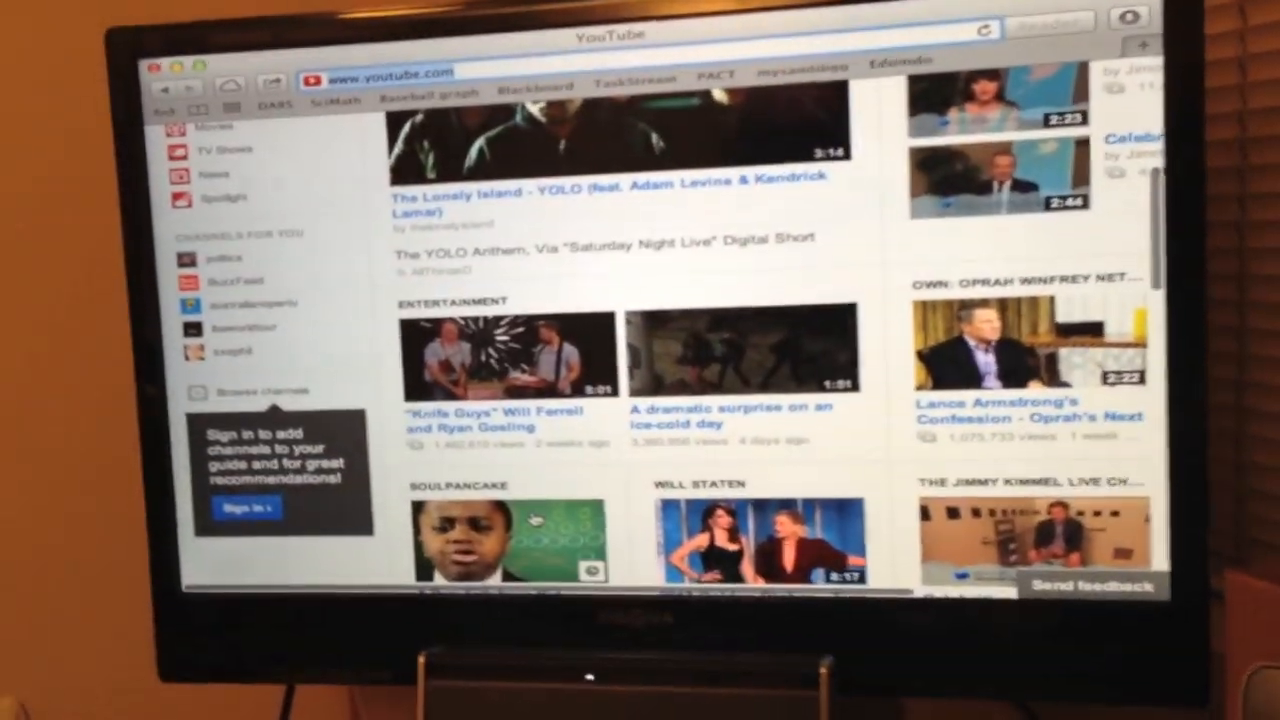
Play the 'Knife Guys' Will Ferrell and Ryan Gosling video from the YouTube home page
click(508, 350)
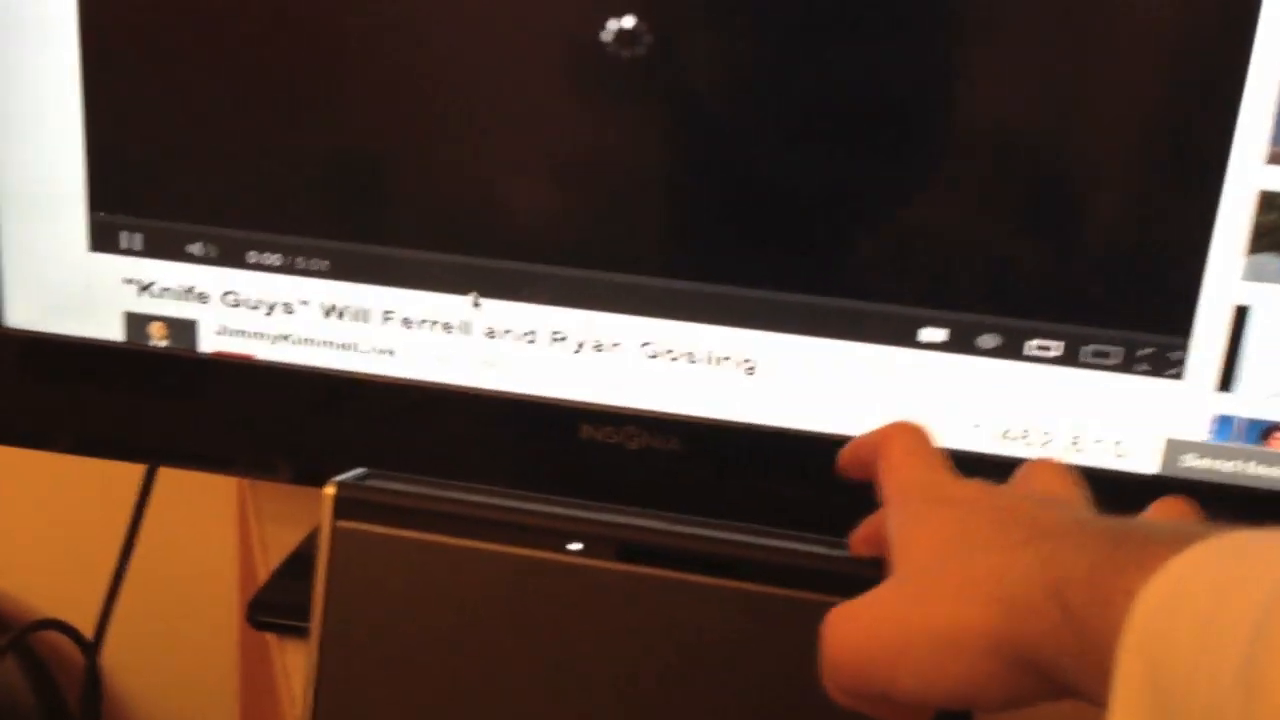